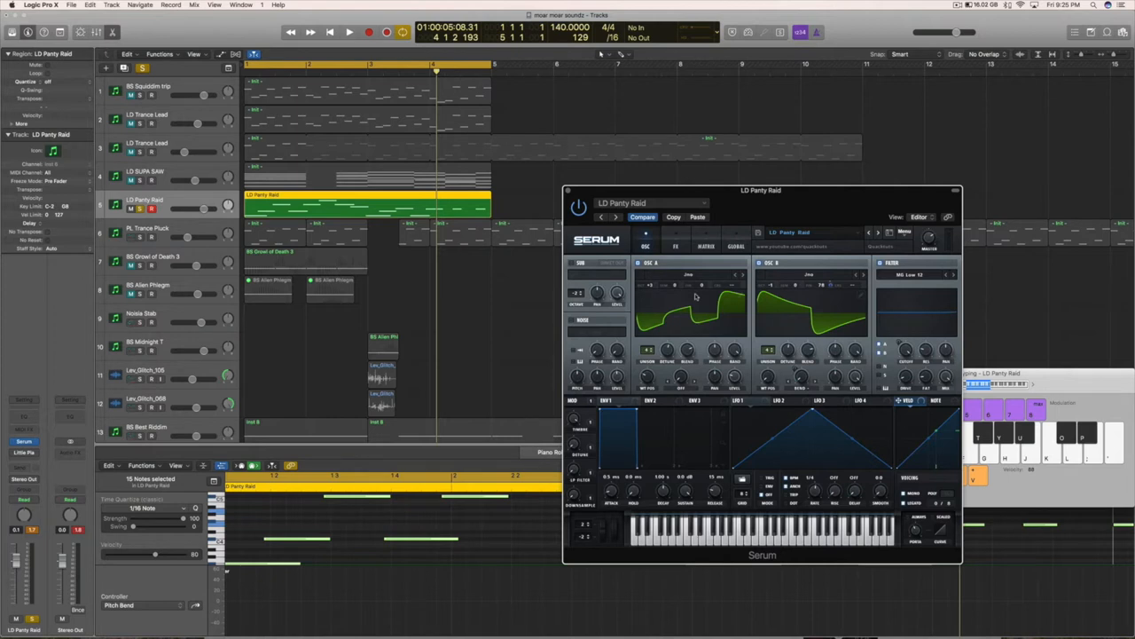
mouse_move(593, 255)
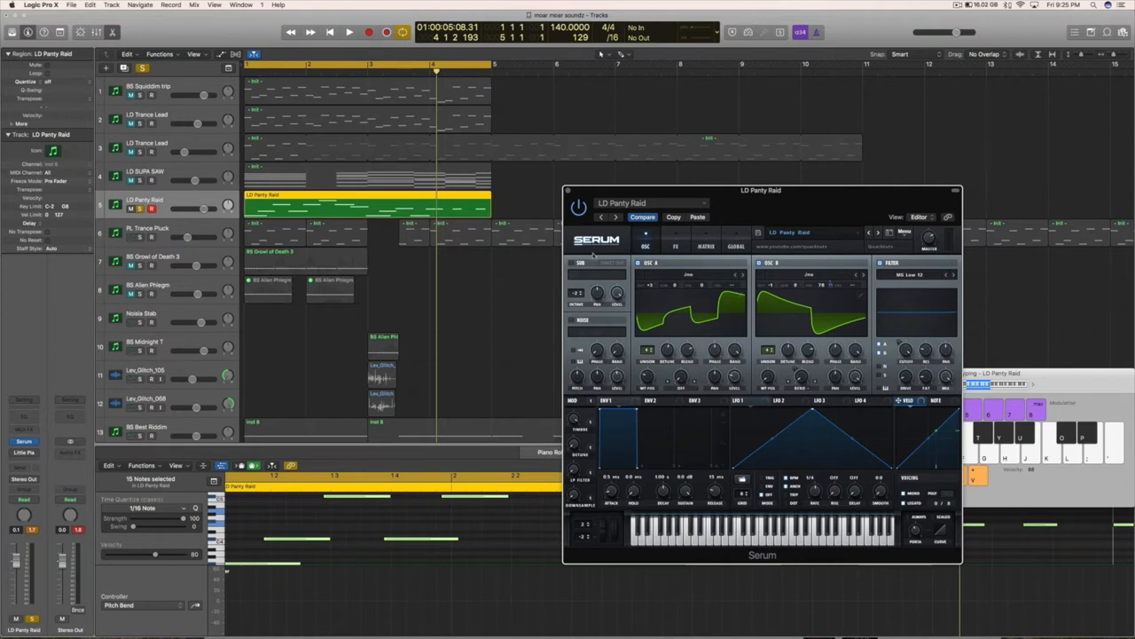
mouse_move(610, 436)
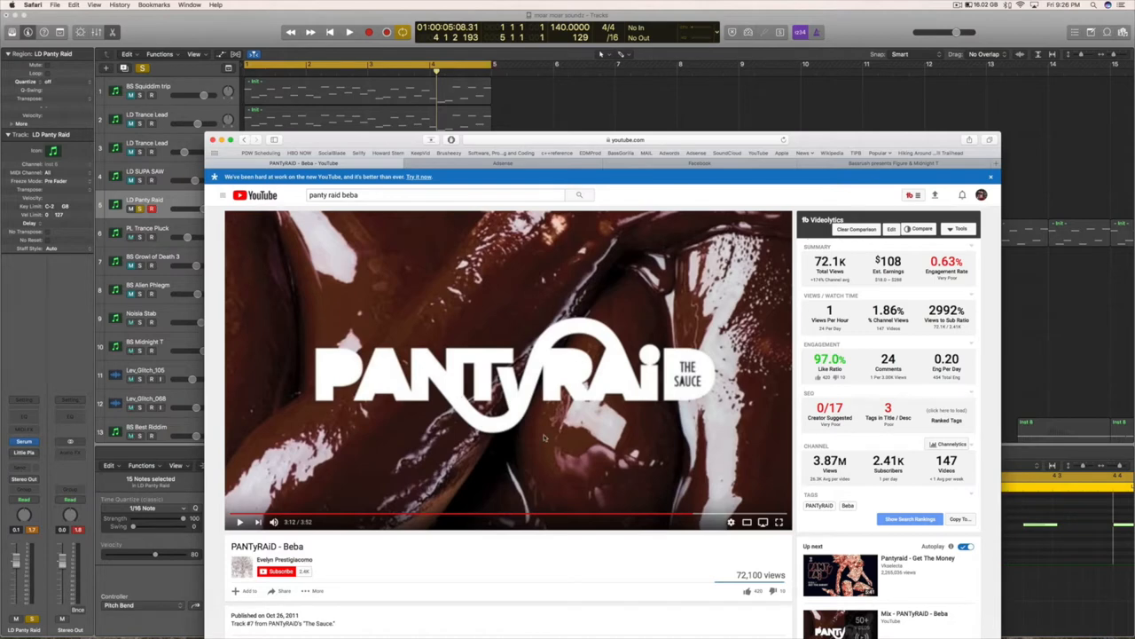
mouse_move(326, 559)
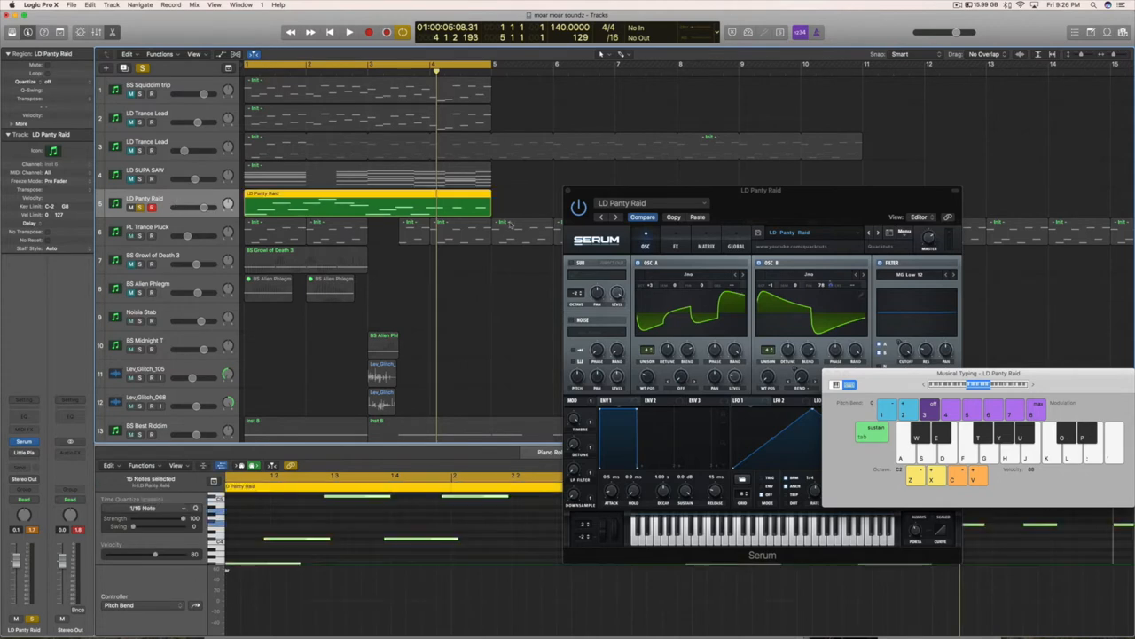
Step: Bring Logic back into focus, show Musical Typing and reposition the Serum editor window
click(347, 32)
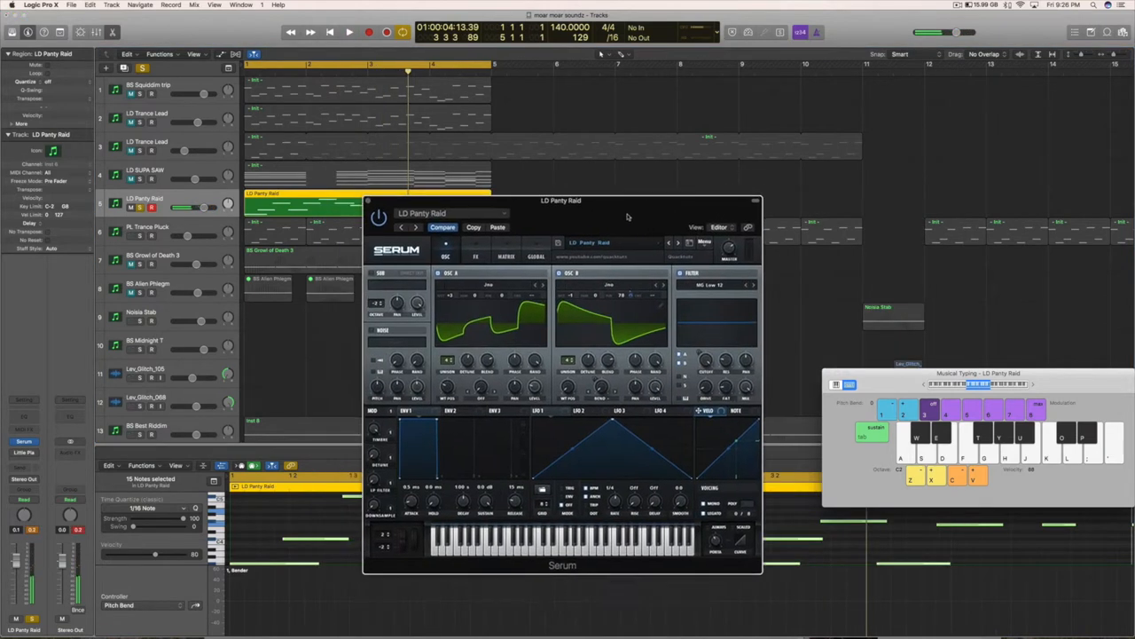
drag(560, 200, 571, 200)
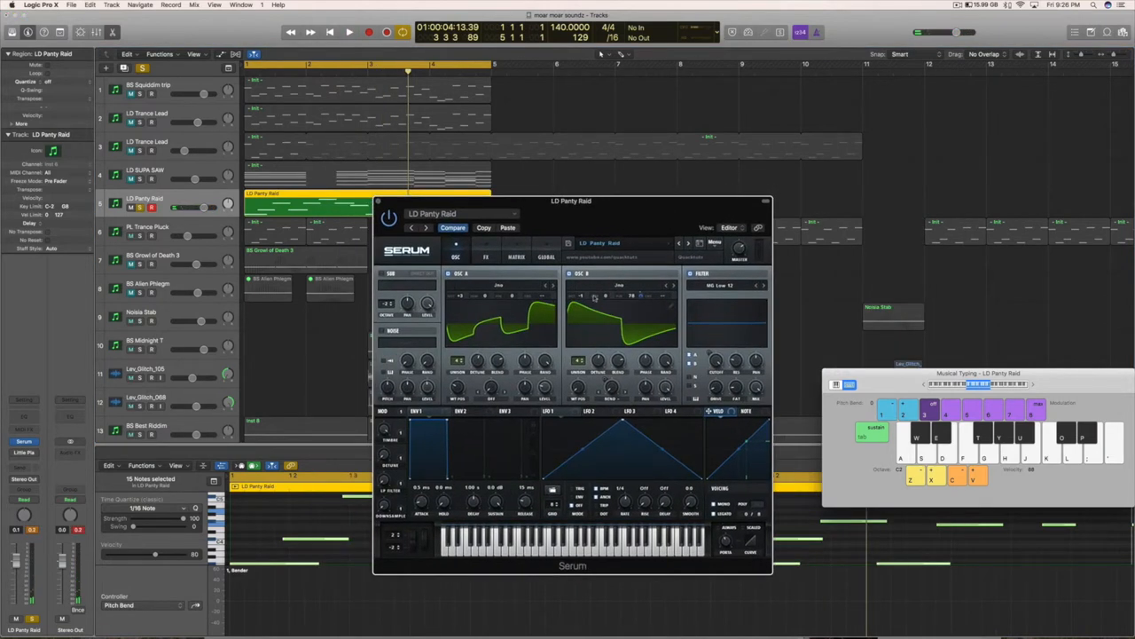
mouse_move(594, 294)
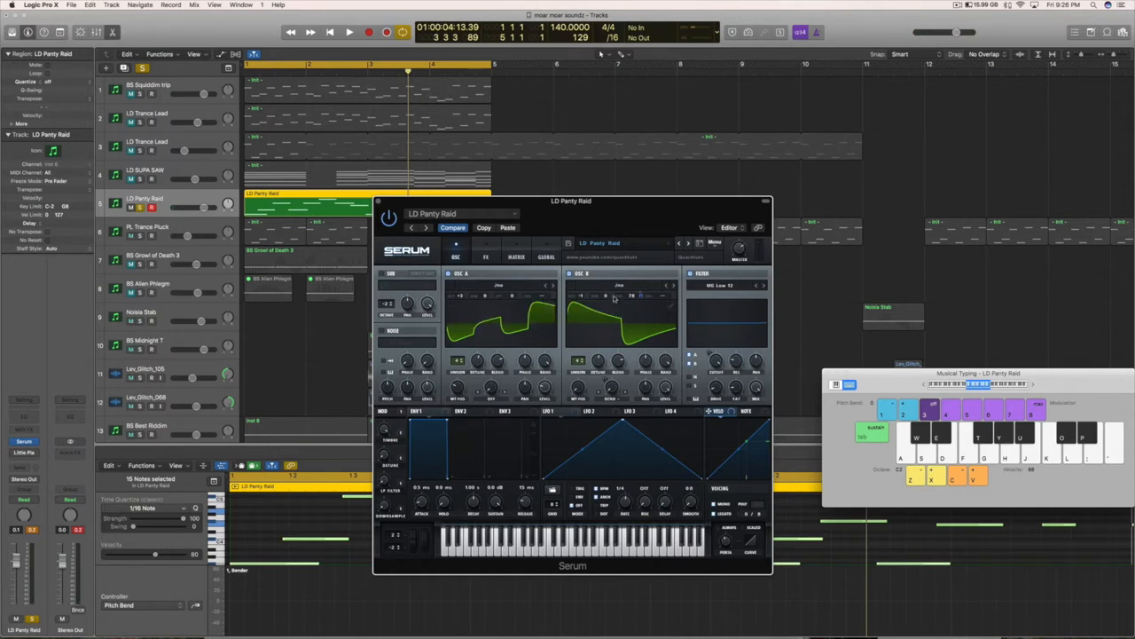
click(617, 284)
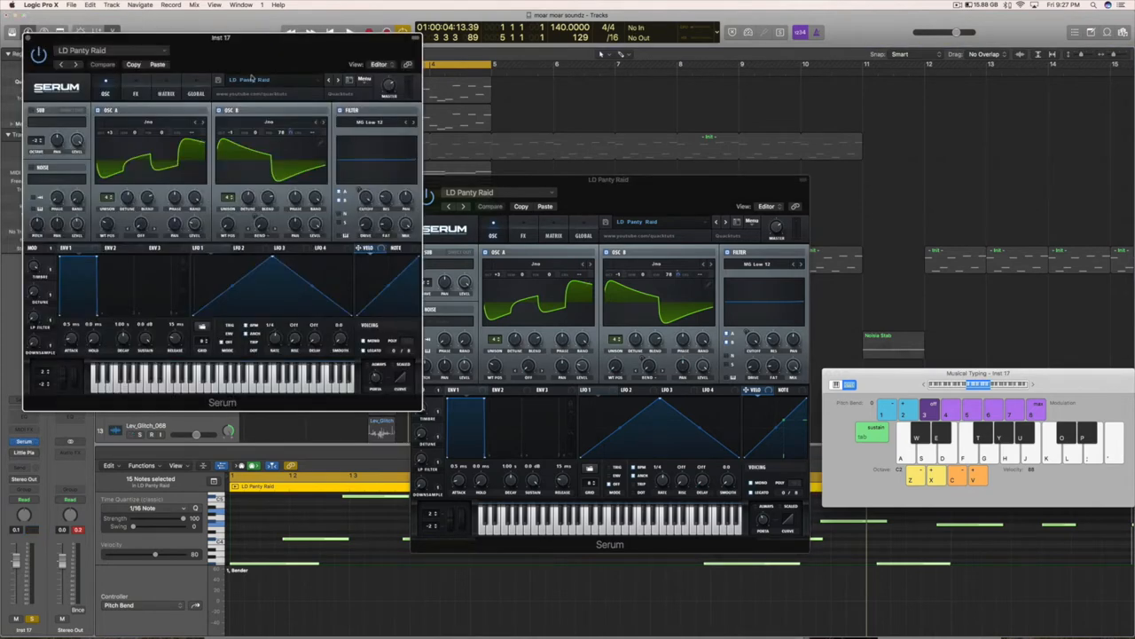
Step: Focus the new Serum instance and choose an OSC A wavetable from the Analog set
click(447, 182)
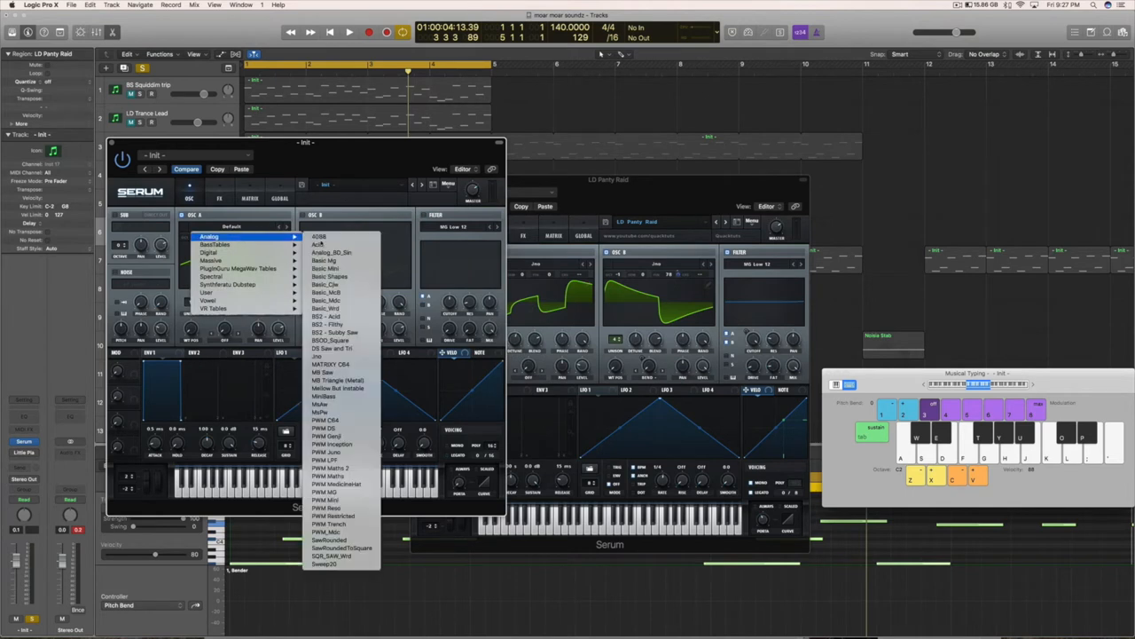
click(326, 293)
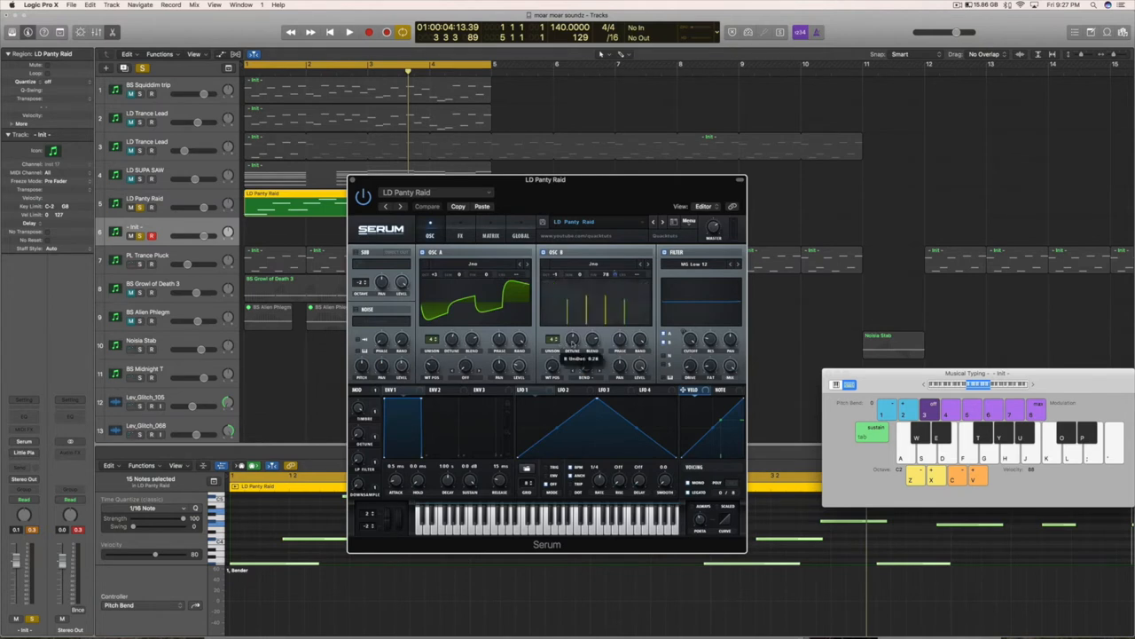
Step: Load OSC B with a saw-like wavetable matching OSC A
click(426, 205)
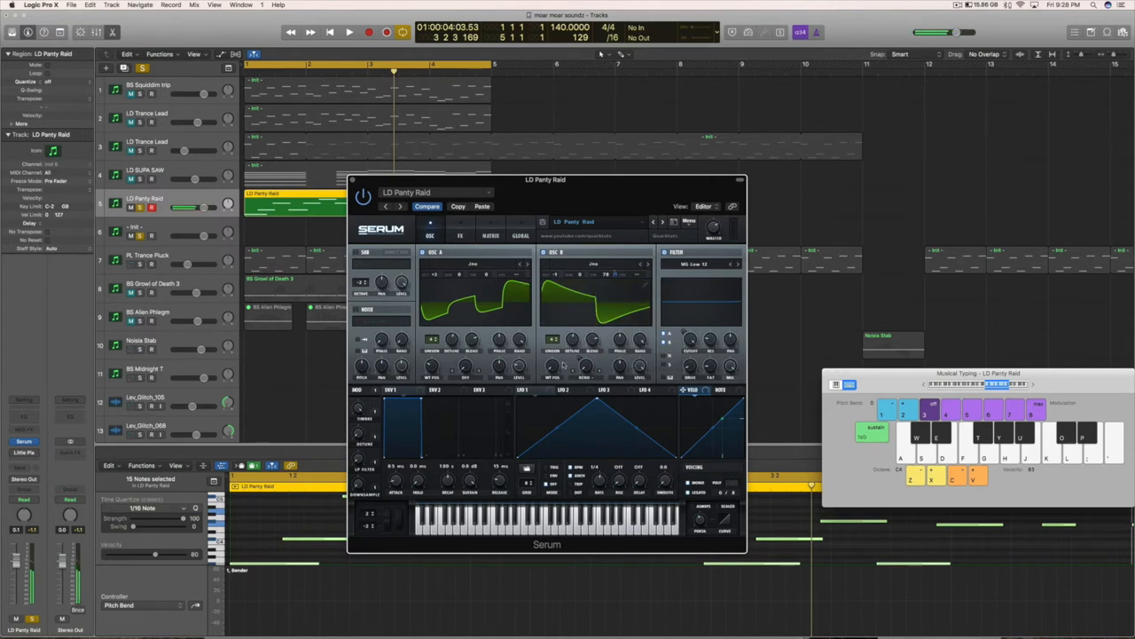
mouse_move(594, 394)
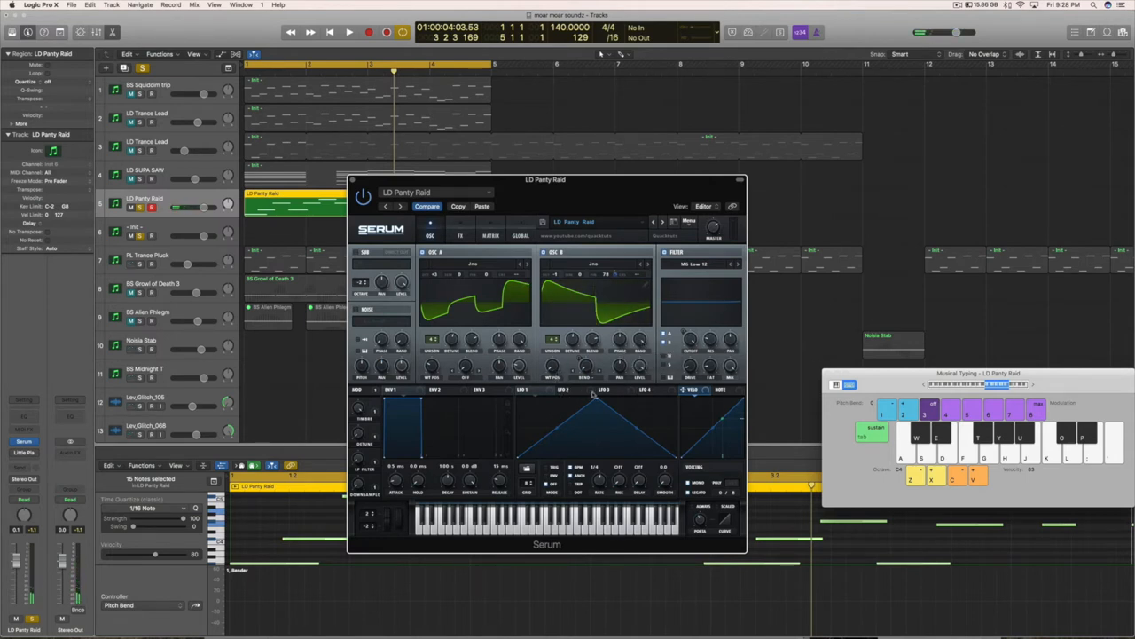
Step: Choose a warp mode for OSC B to reshape its saw wavetable
click(593, 390)
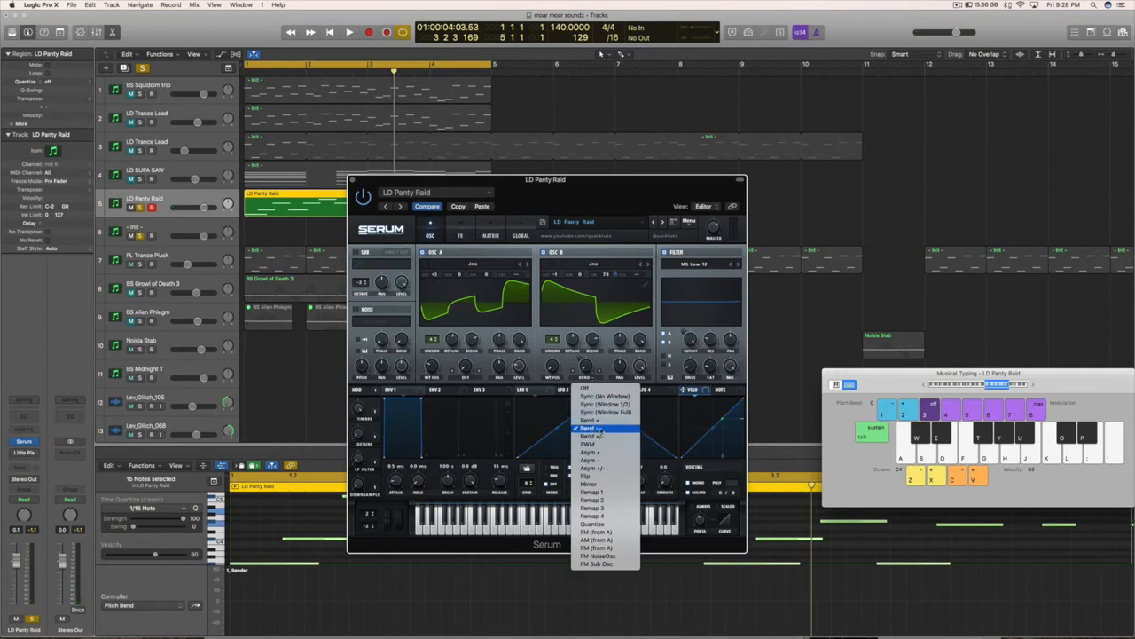
click(589, 428)
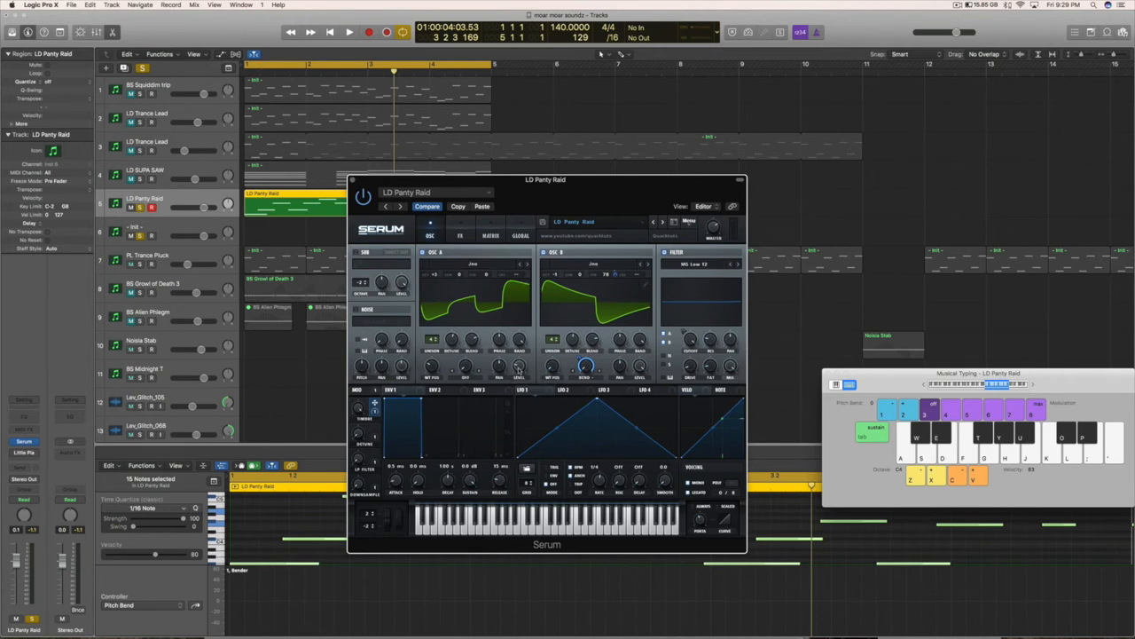
mouse_move(434, 276)
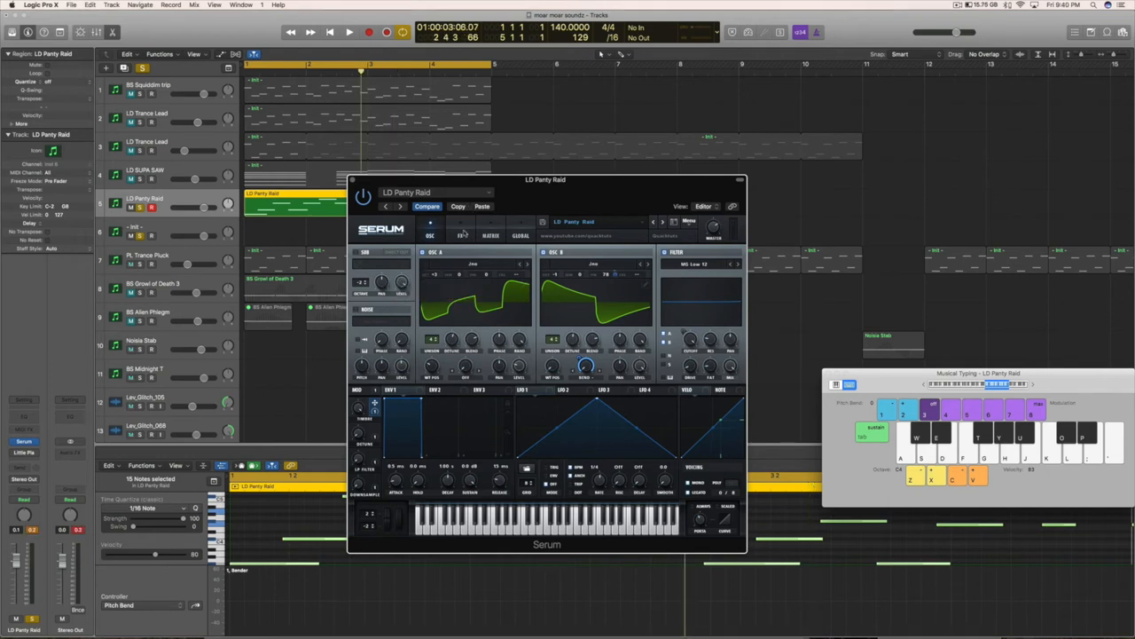
Step: Show Serum's FX rack, briefly checking the oscillator page before returning to the effects
click(460, 234)
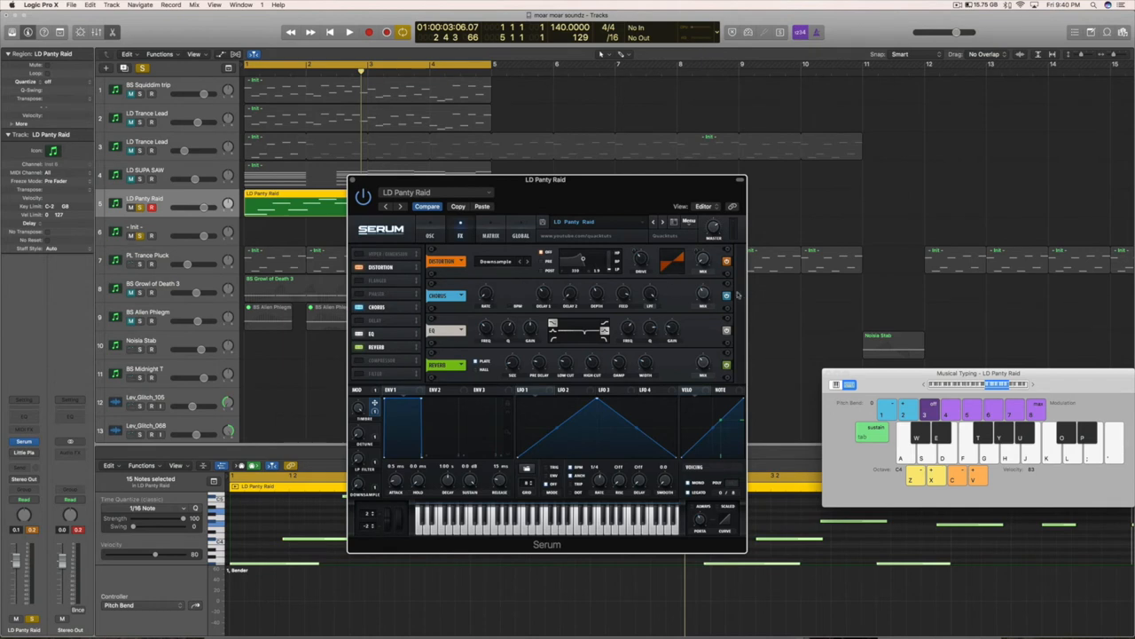
mouse_move(447, 234)
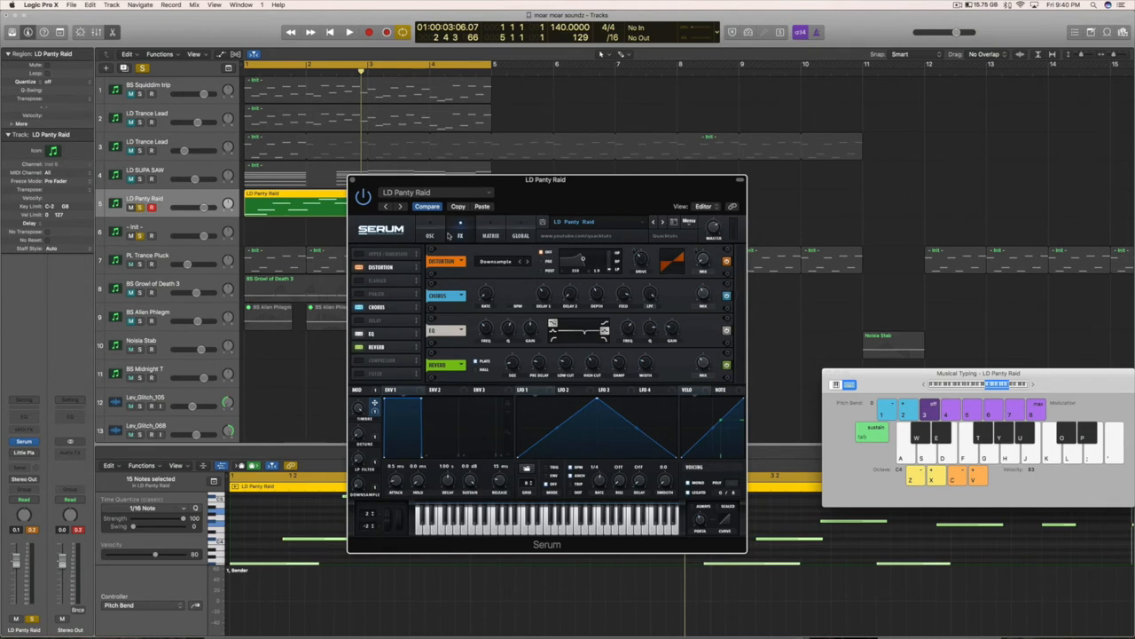
click(429, 234)
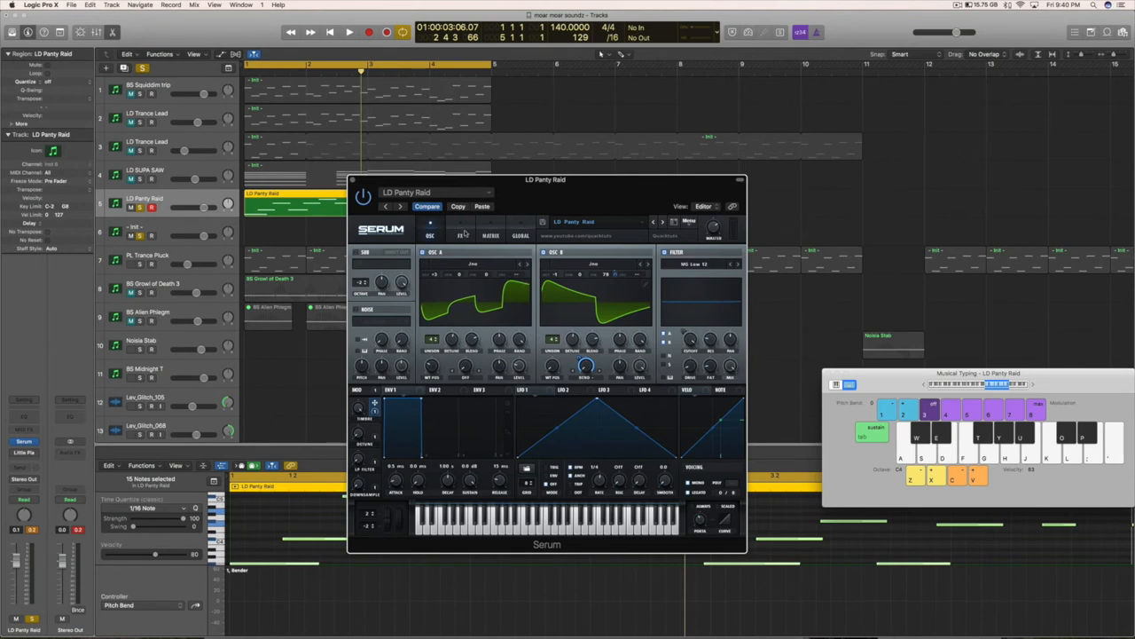
click(460, 235)
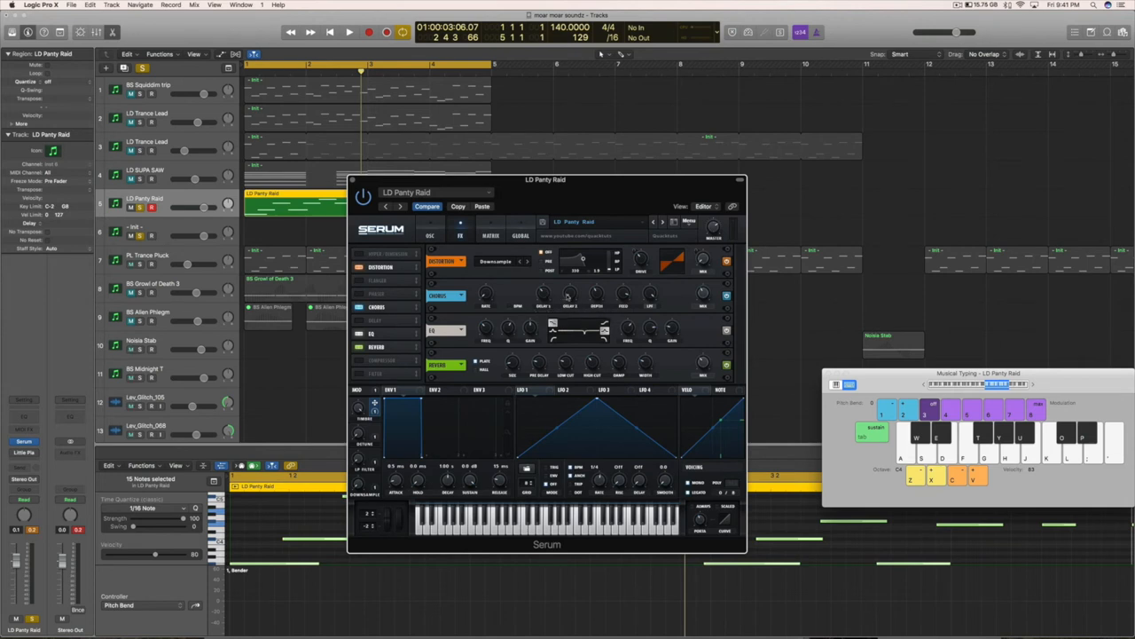
Step: Enable Serum's EQ module and play the arrangement to audition the lead while adjusting it
click(348, 32)
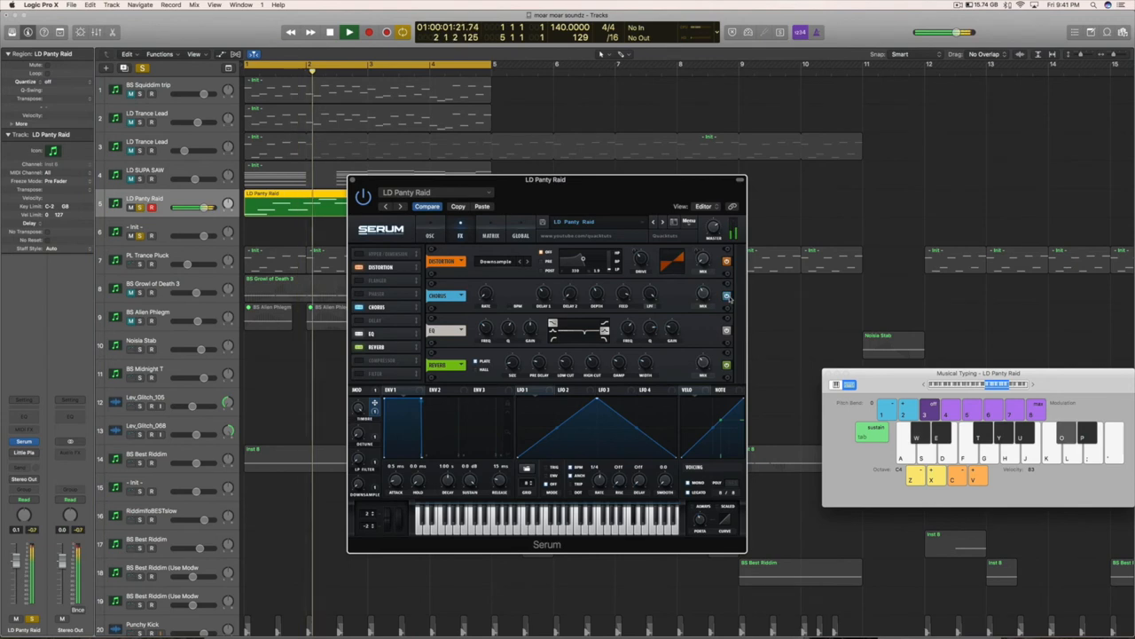
click(347, 32)
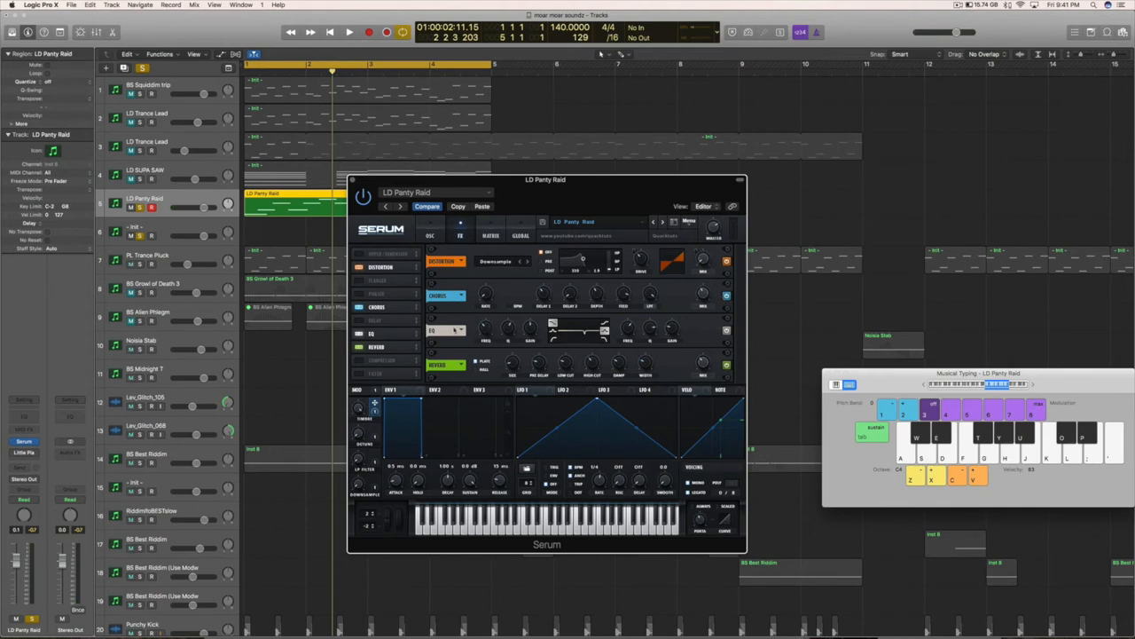
mouse_move(725, 334)
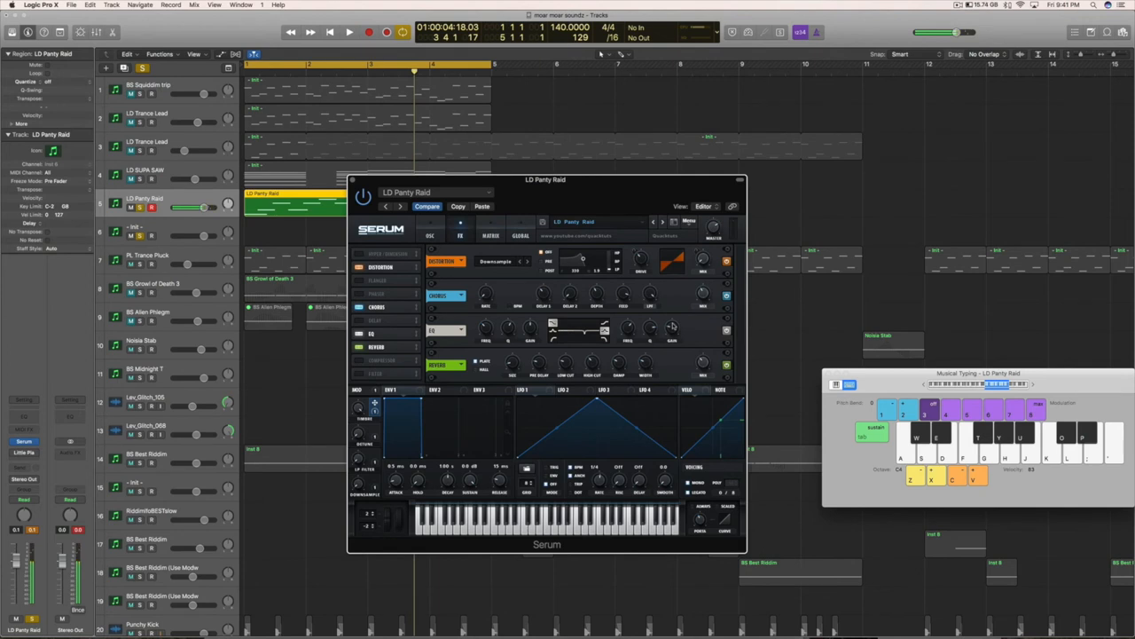
mouse_move(670, 334)
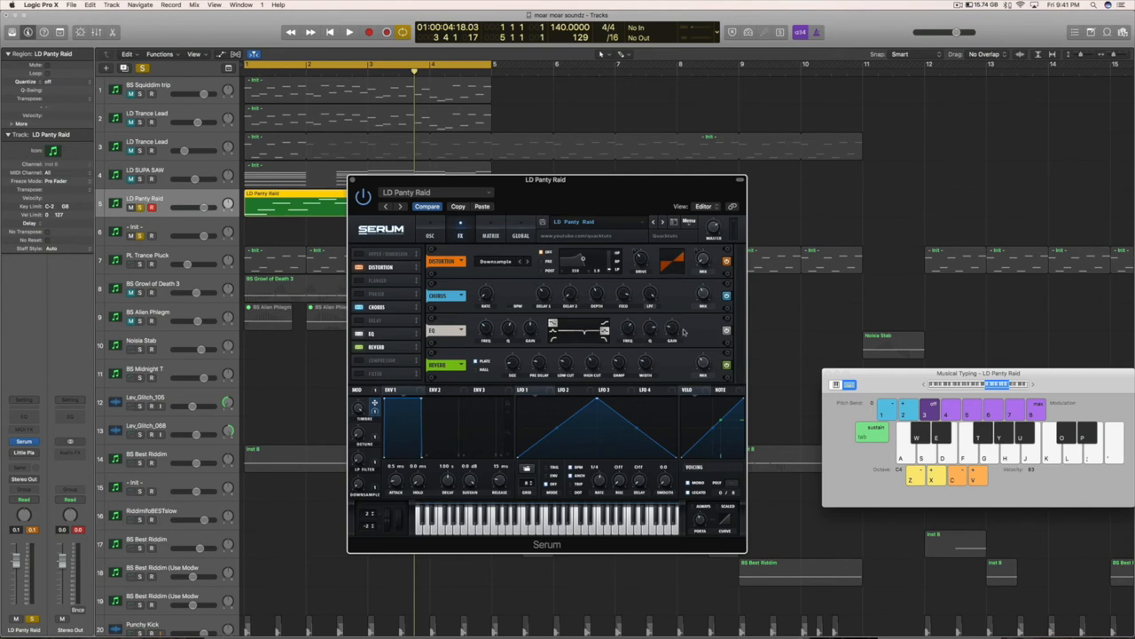
click(347, 32)
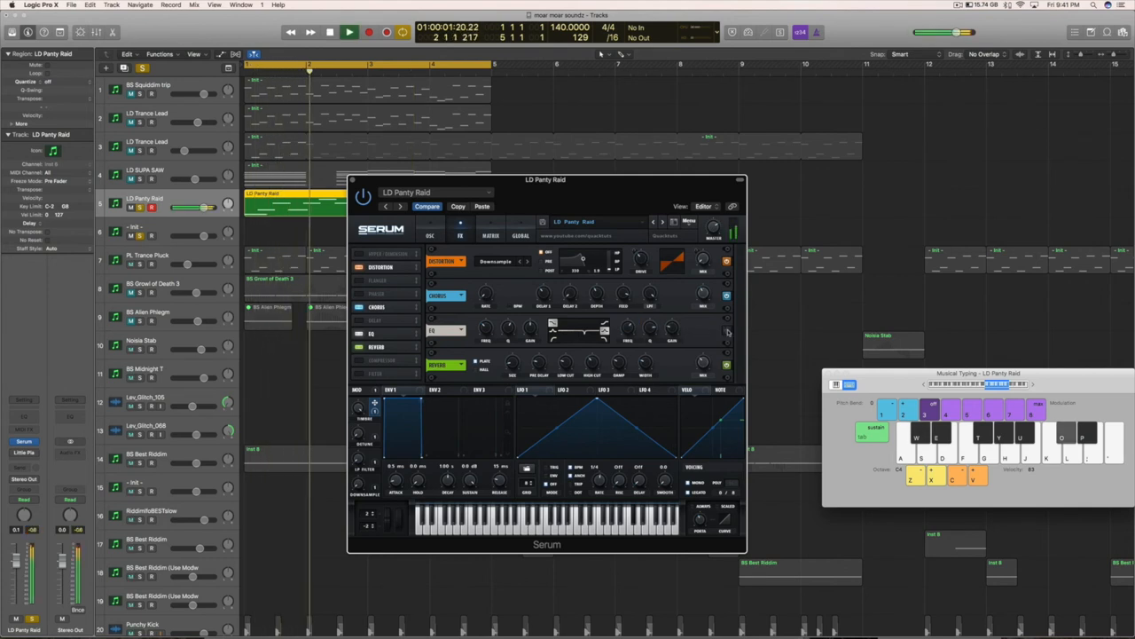
click(369, 32)
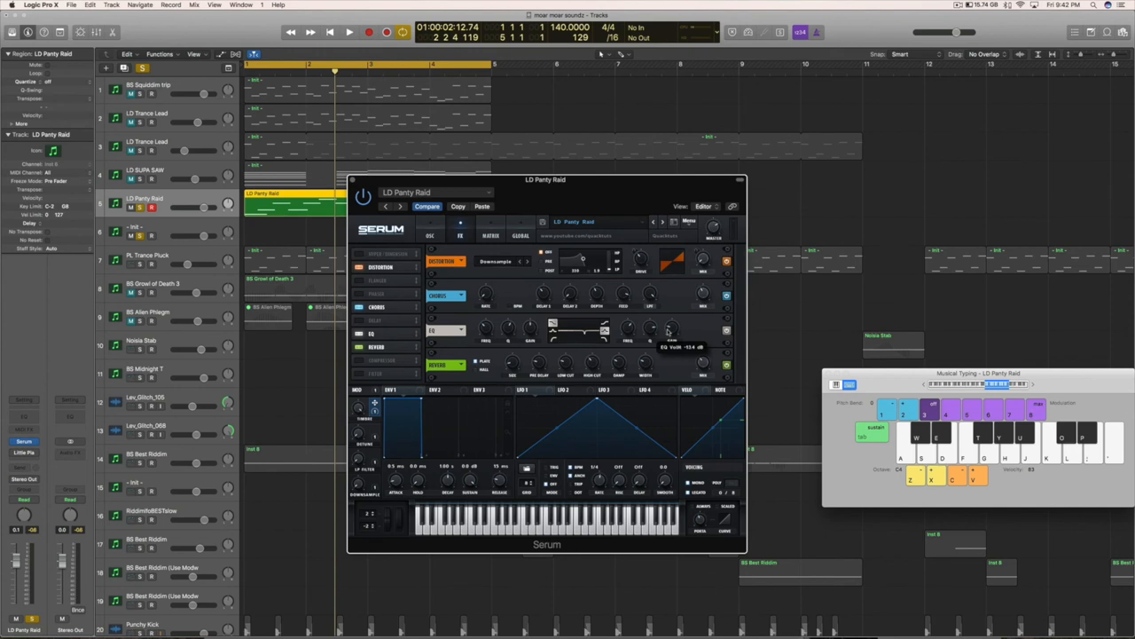
mouse_move(663, 367)
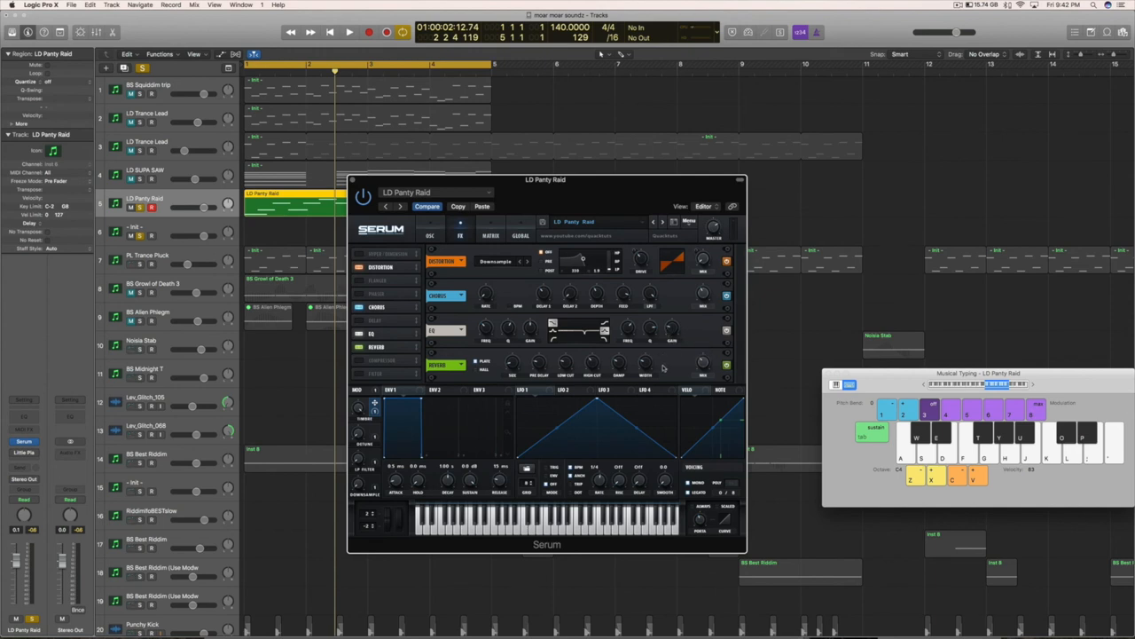
mouse_move(523, 366)
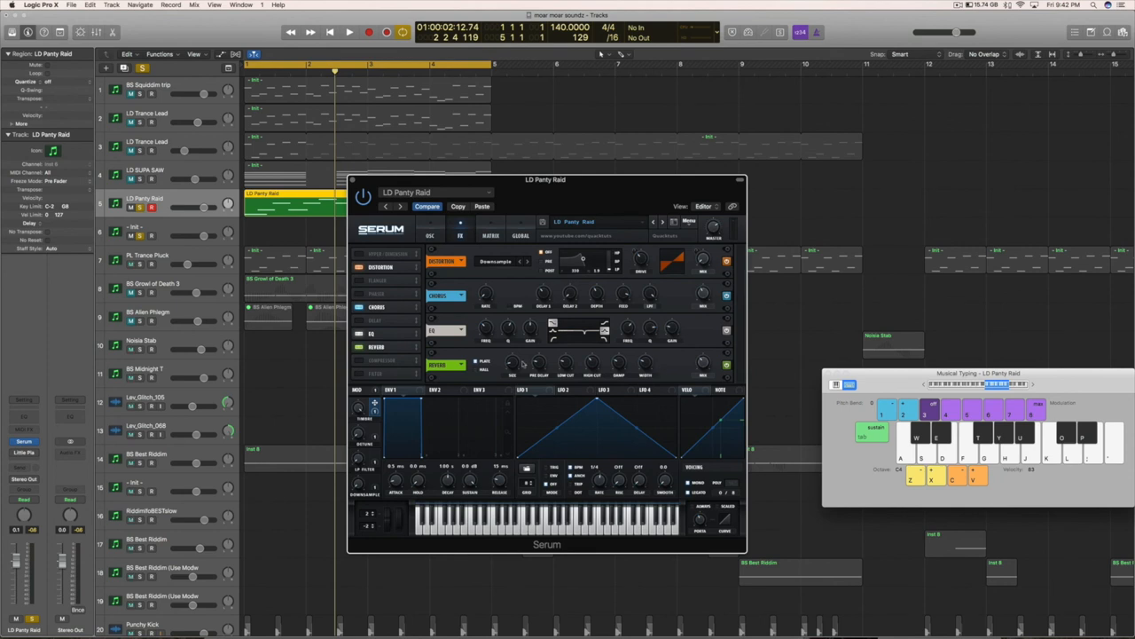